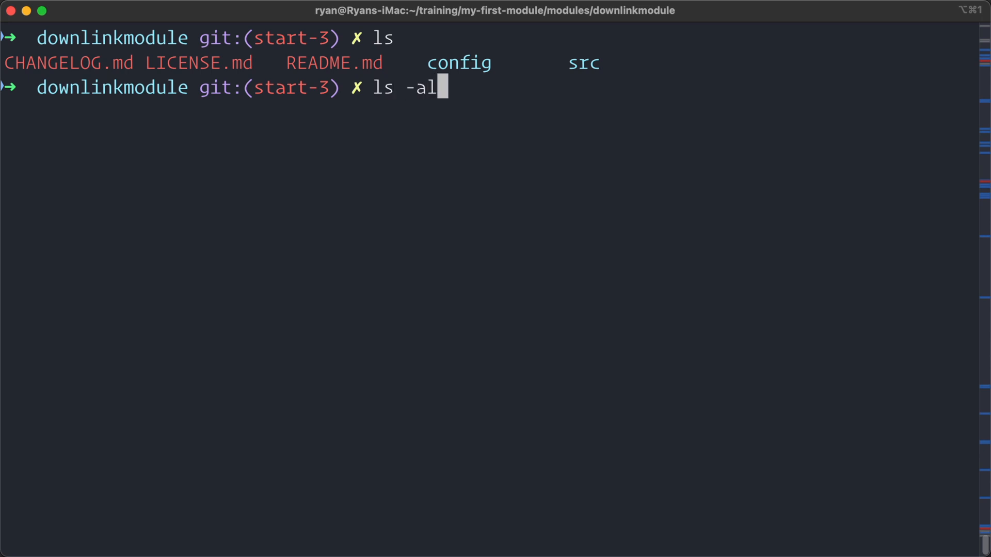
# Run ls -al to list every file in downlinkmodule with full details
pyautogui.press('Return')
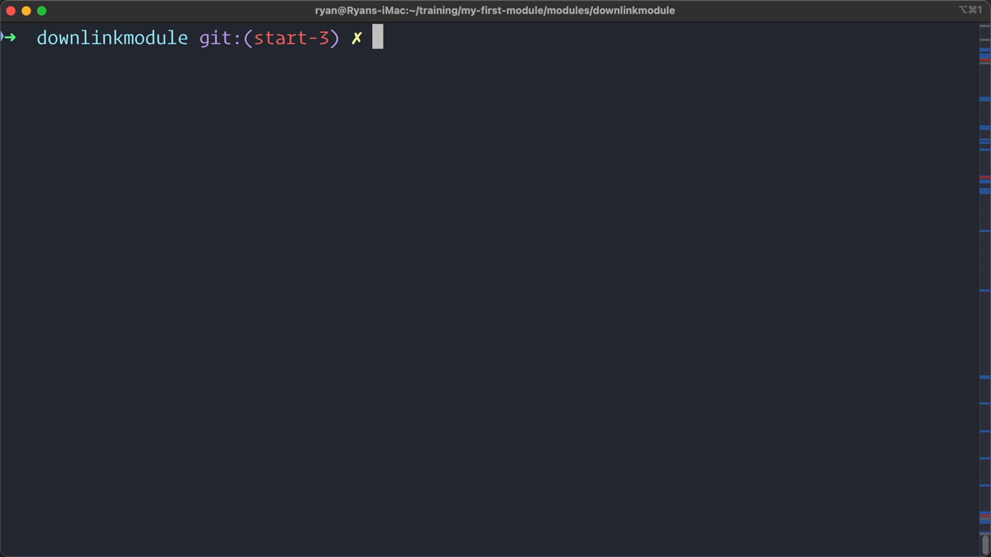
# Run ls -R to list all downlinkmodule subfolders recursively and scroll the output
pyautogui.write('ls')
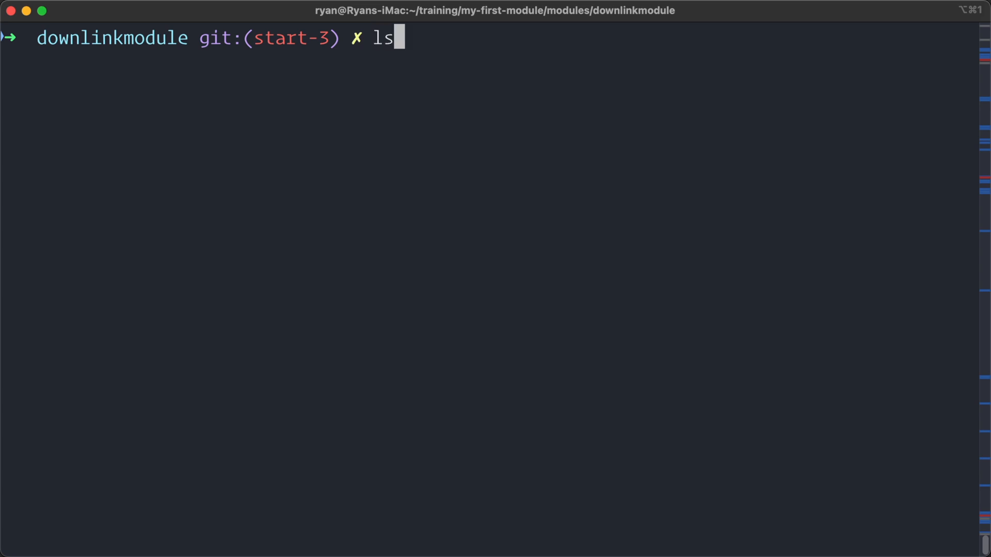
pyautogui.write('-R')
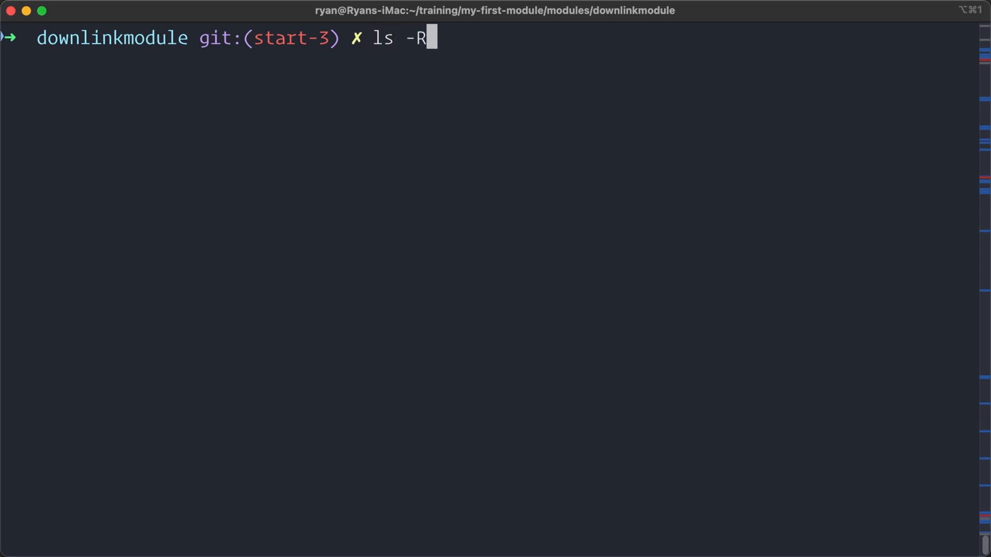
pyautogui.press('Return')
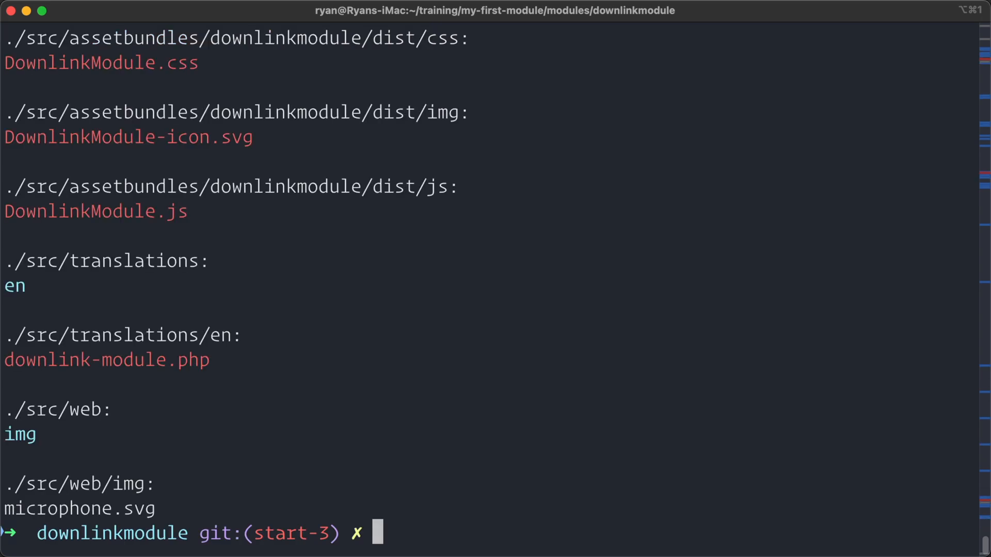
pyautogui.scroll(3)
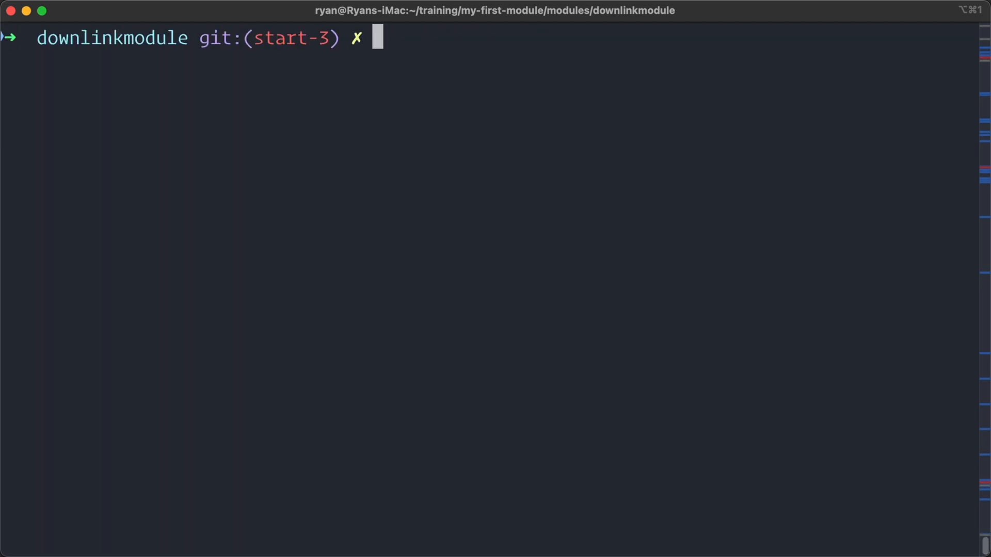
# Run ls -Ral and scroll through the recursive listing of permissions, sizes and dates
pyautogui.write('ls -R')
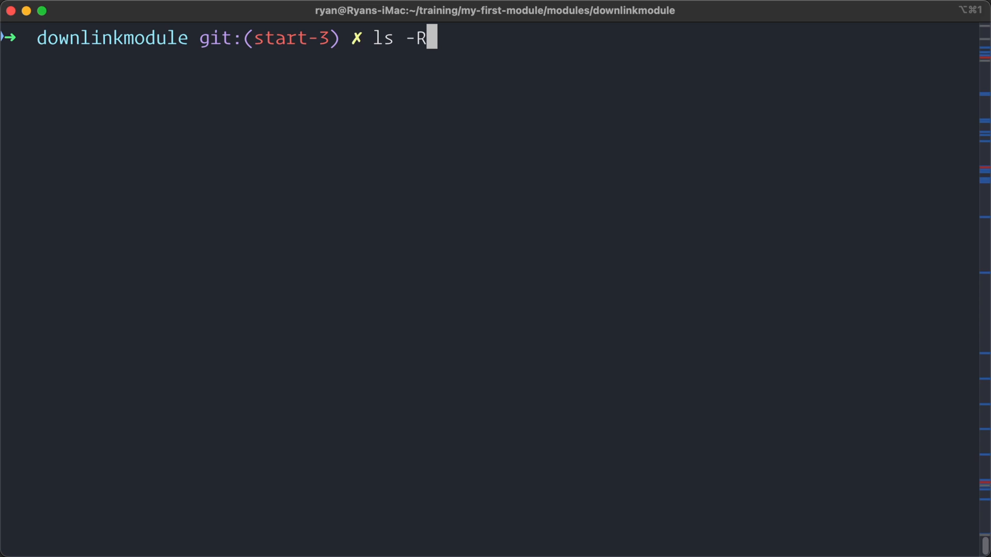
pyautogui.write('al')
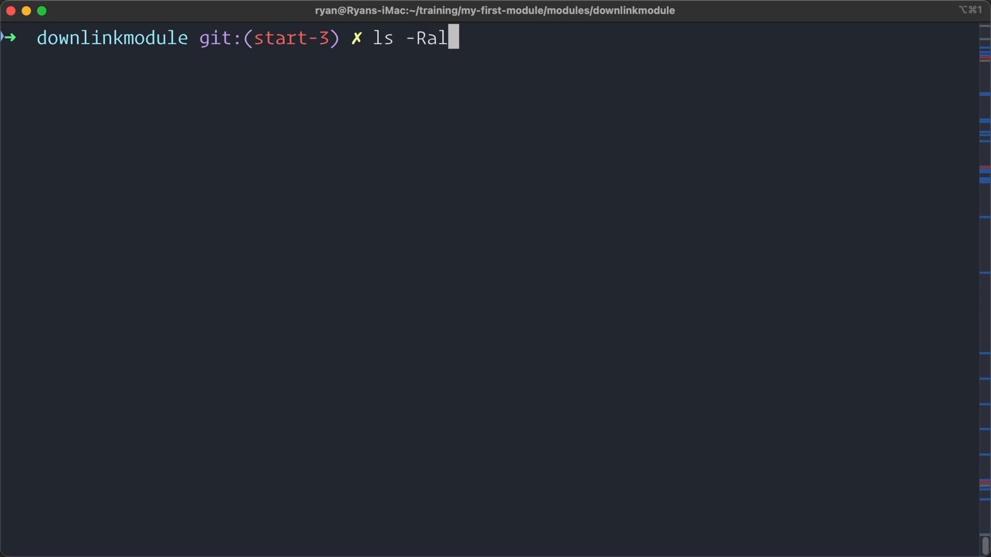
pyautogui.press('Return')
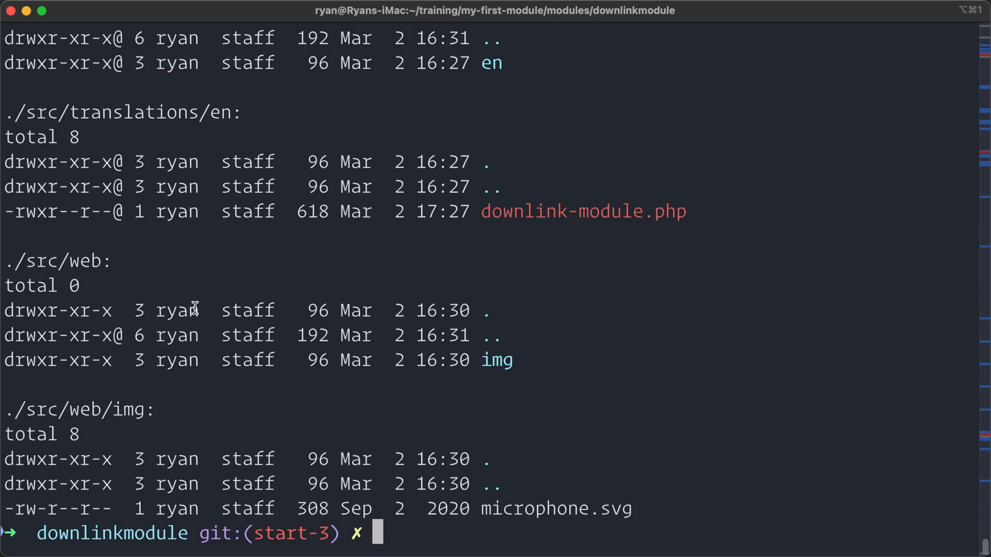
pyautogui.scroll(3)
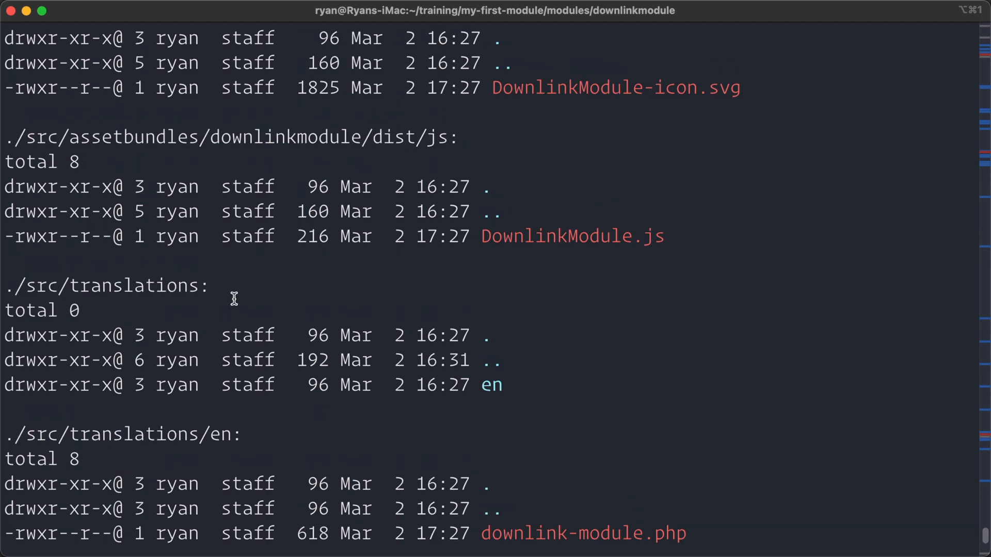
pyautogui.scroll(3)
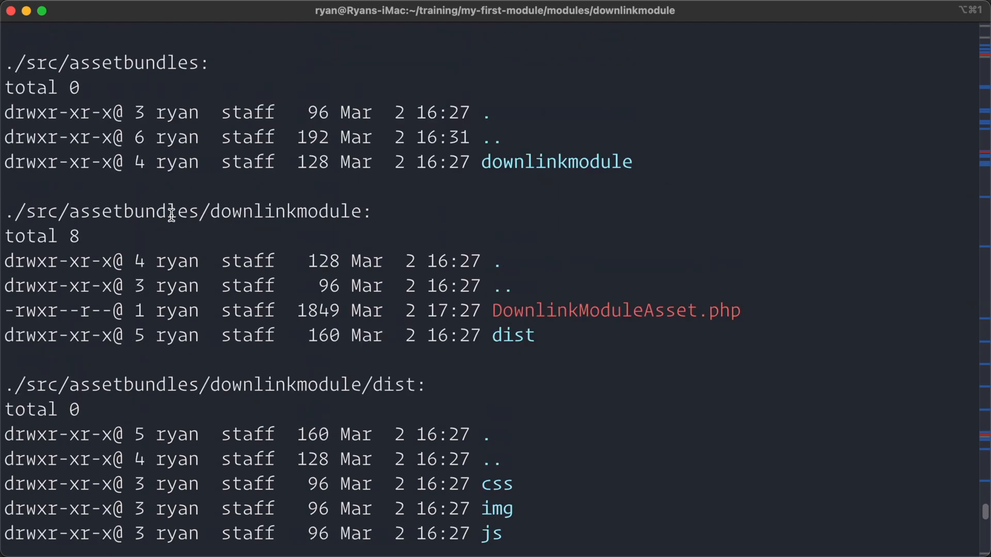
pyautogui.moveTo(386, 278)
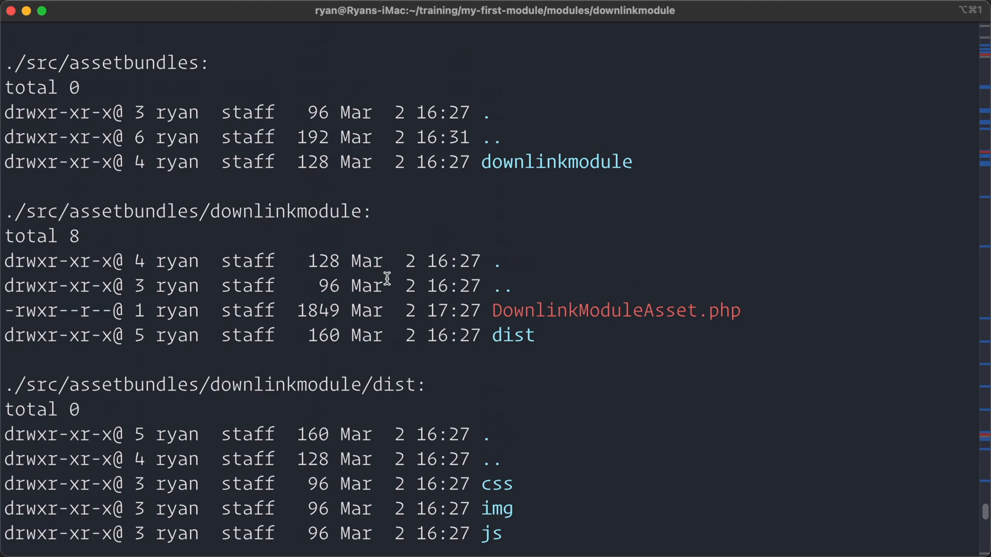
pyautogui.scroll(-3)
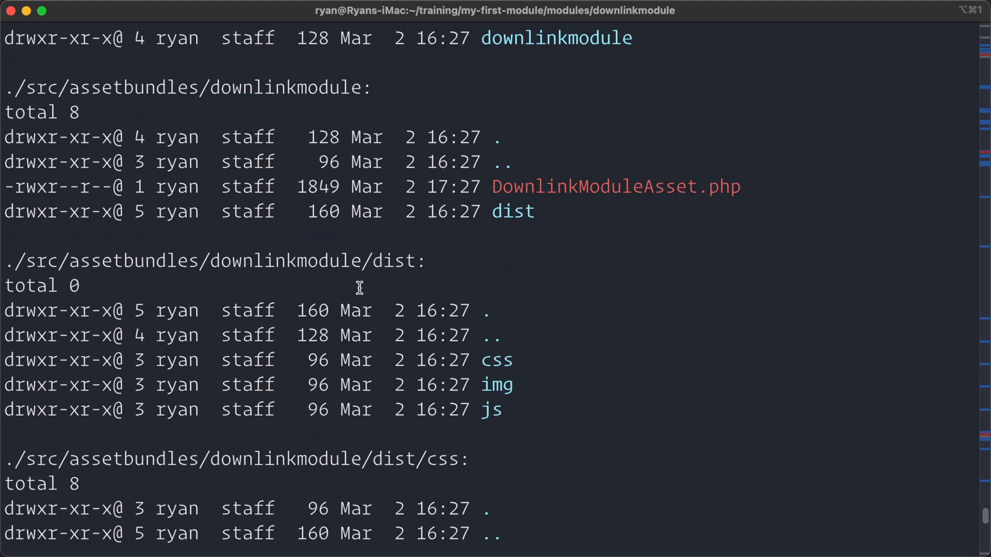
pyautogui.scroll(-3)
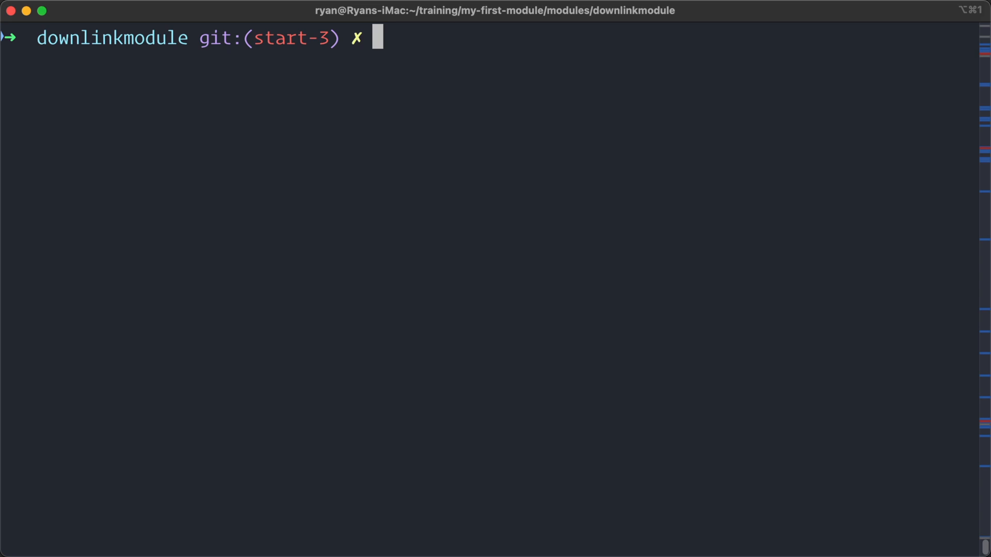
# Install tree 1.8.0 with brew install tree, then clear the install output
pyautogui.write('brew')
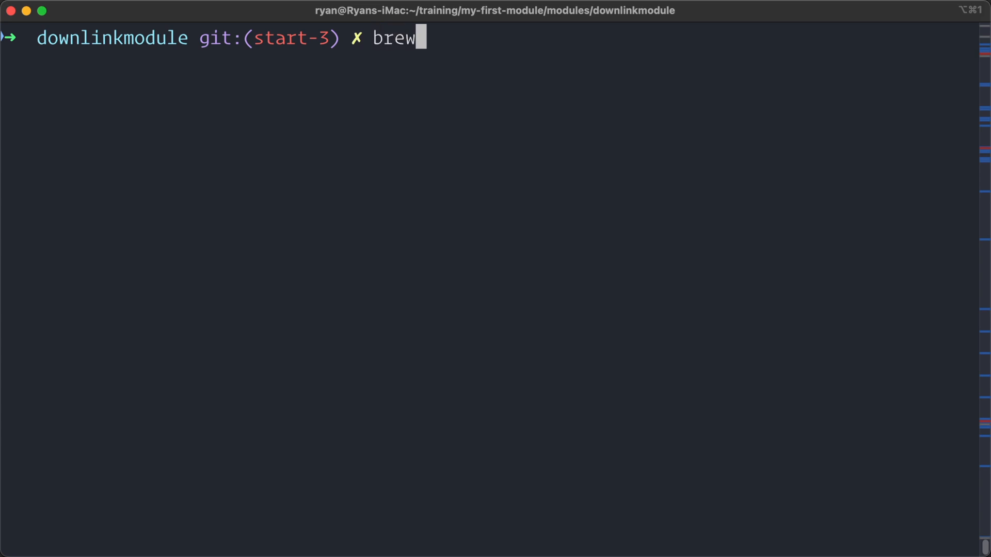
pyautogui.write('install tre')
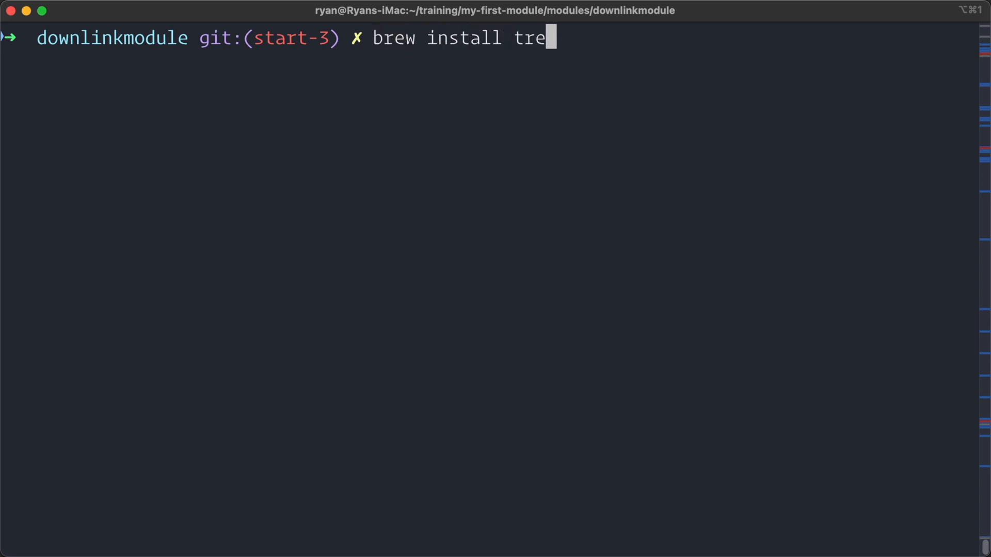
pyautogui.press('Return')
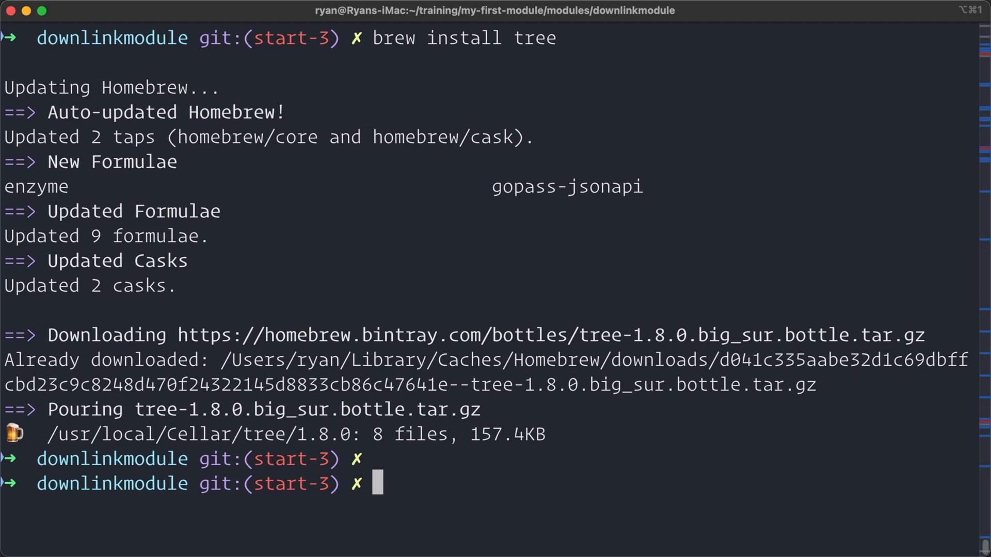
pyautogui.write('clear')
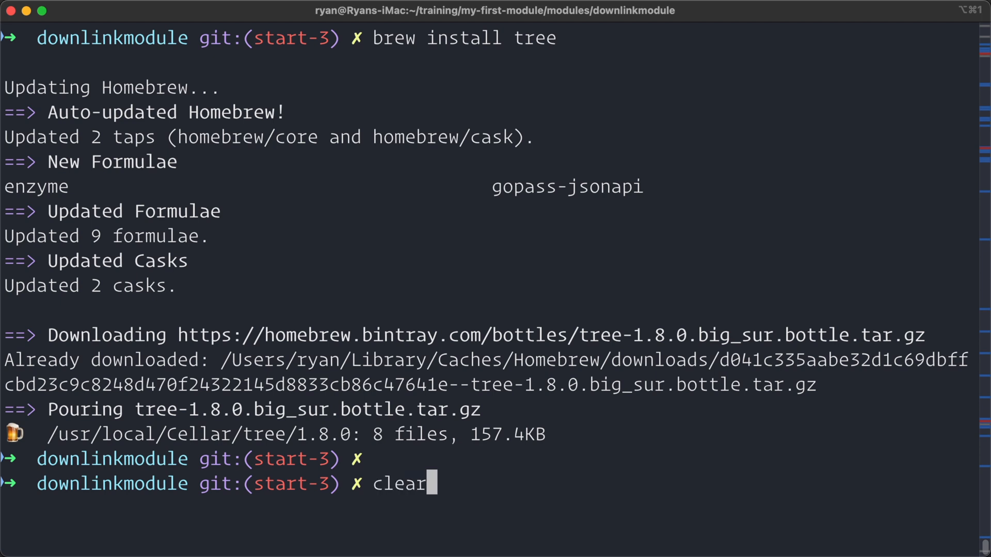
pyautogui.press('Return')
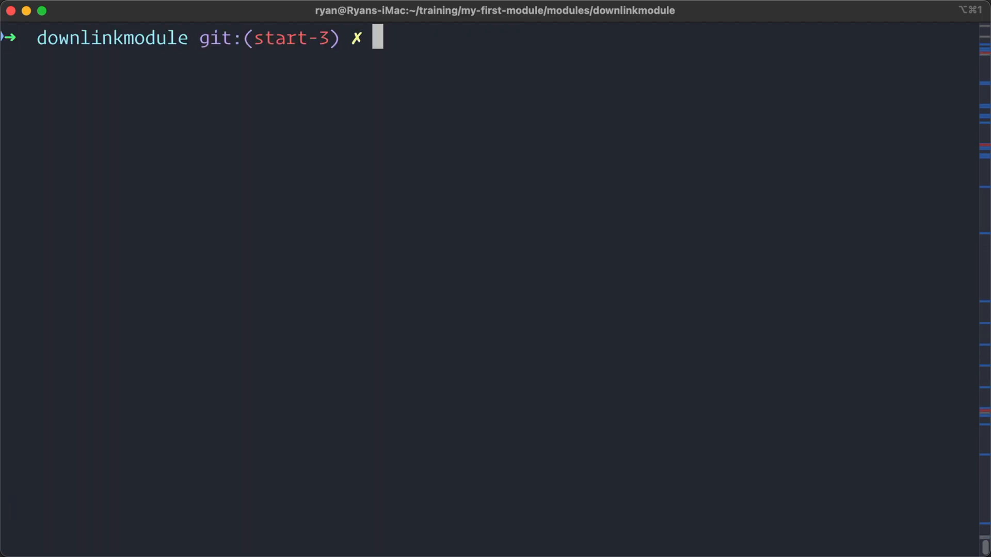
# Discard the typed ls -al, run tree, and review the 12-directory, 11-file hierarchy
pyautogui.write('ls -al')
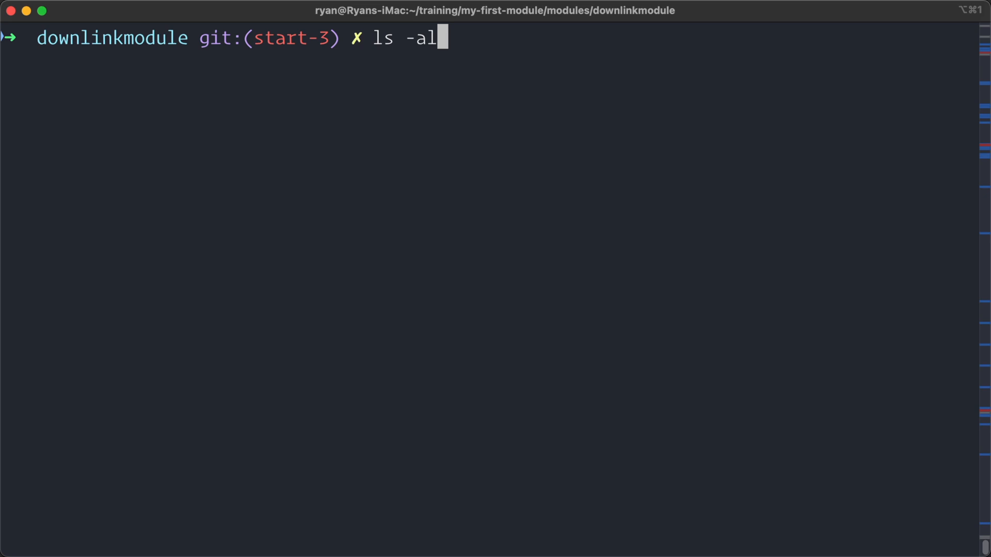
pyautogui.press('ctrl+u')
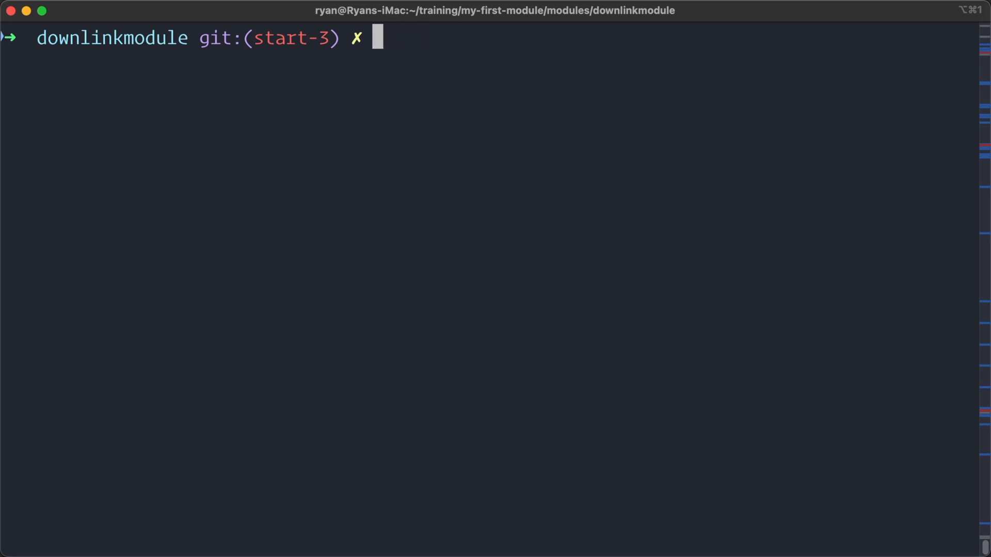
pyautogui.write('tree')
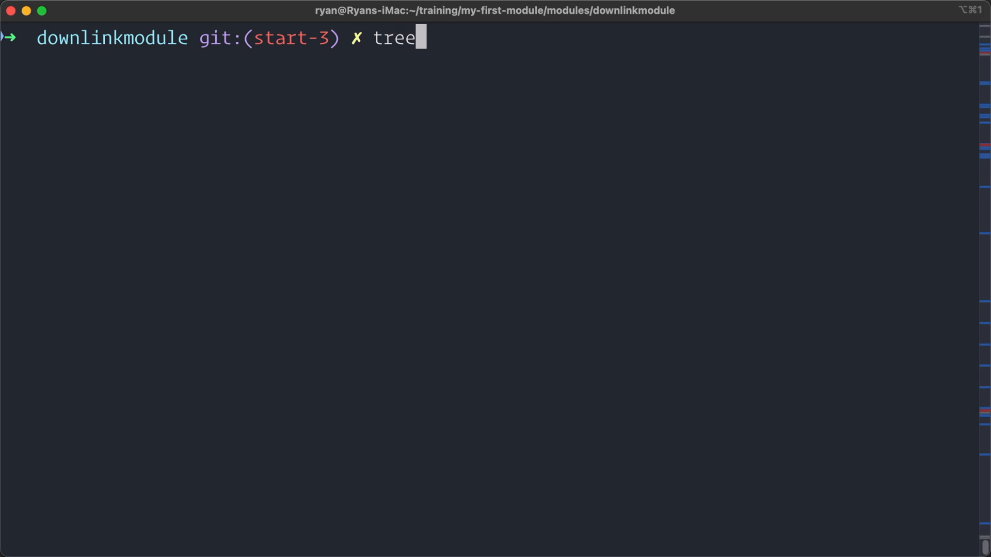
pyautogui.press('Return')
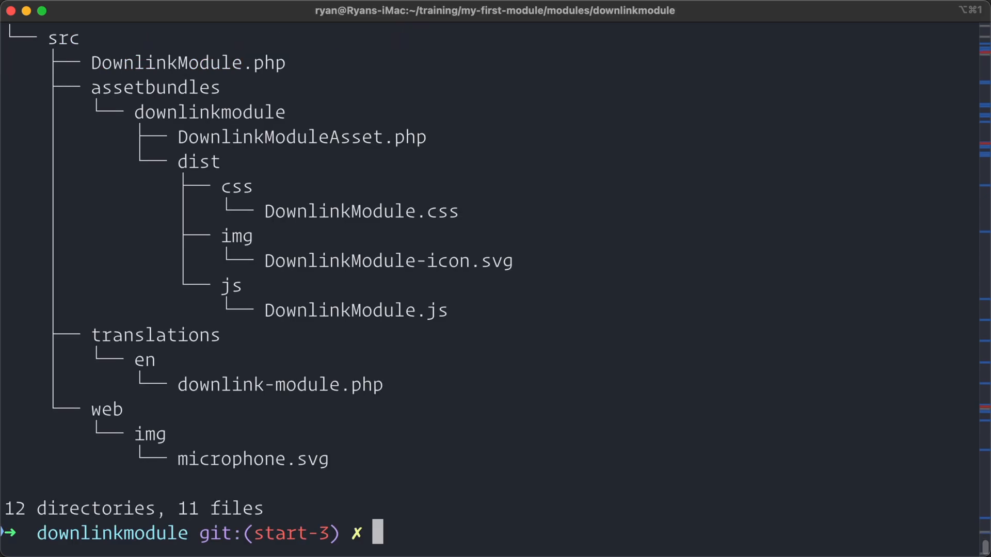
pyautogui.moveTo(117, 223)
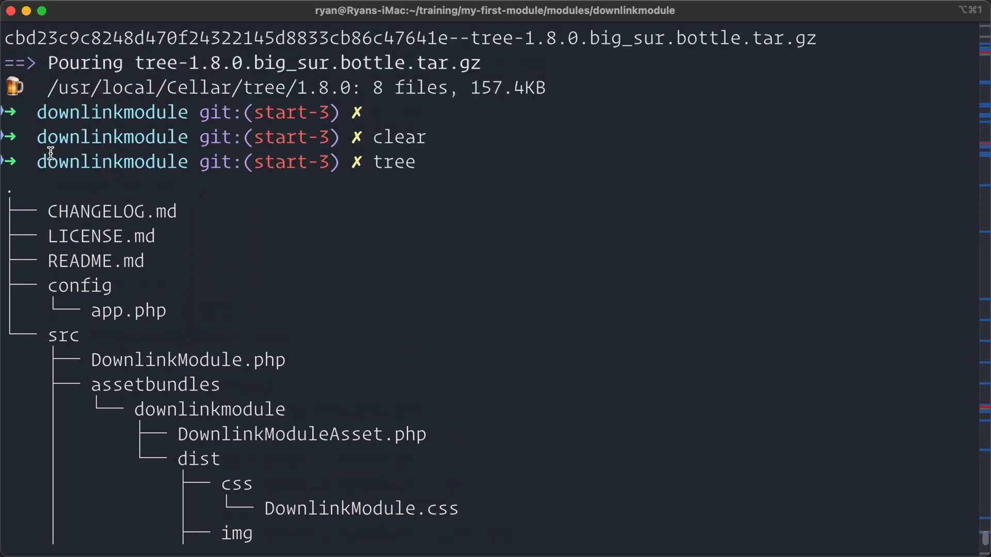
pyautogui.scroll(-3)
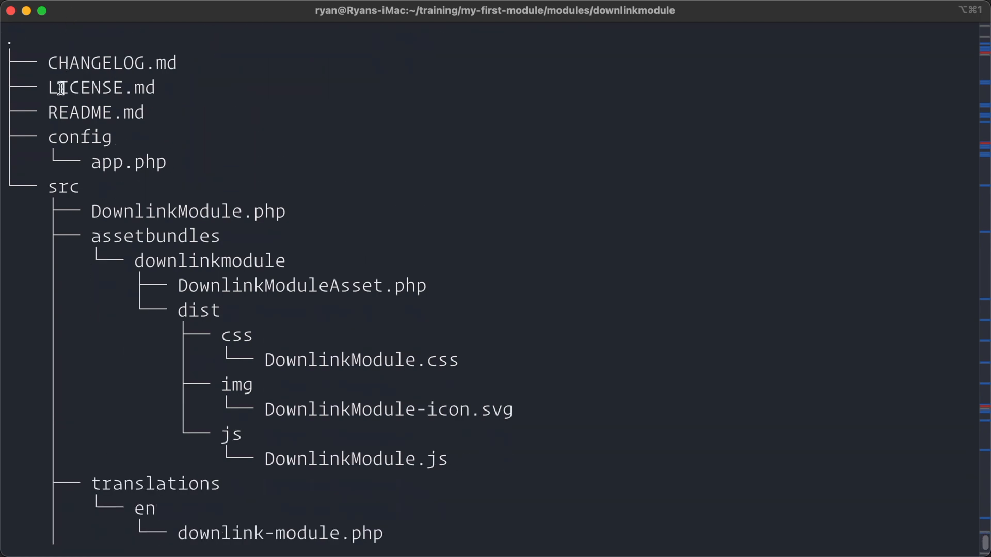
pyautogui.moveTo(117, 152)
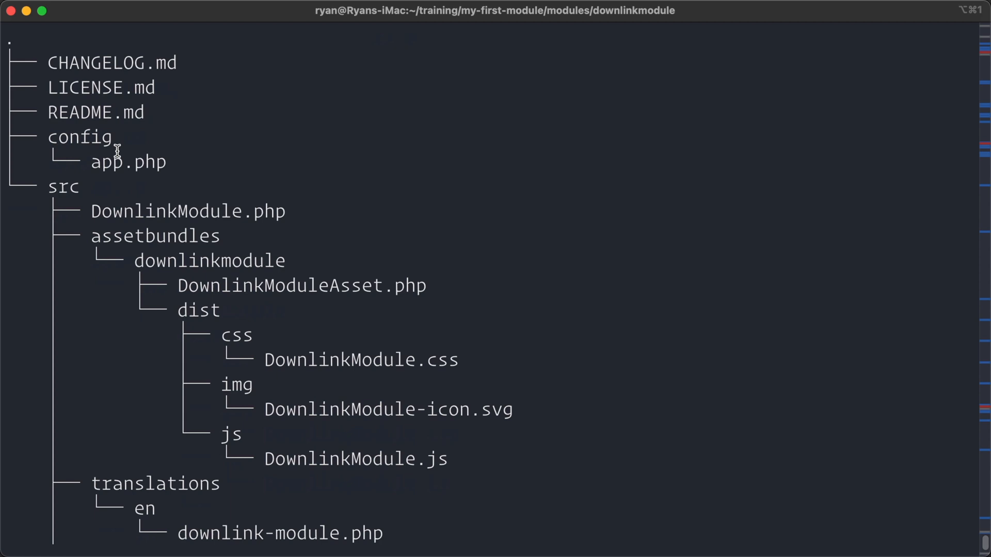
pyautogui.moveTo(140, 260)
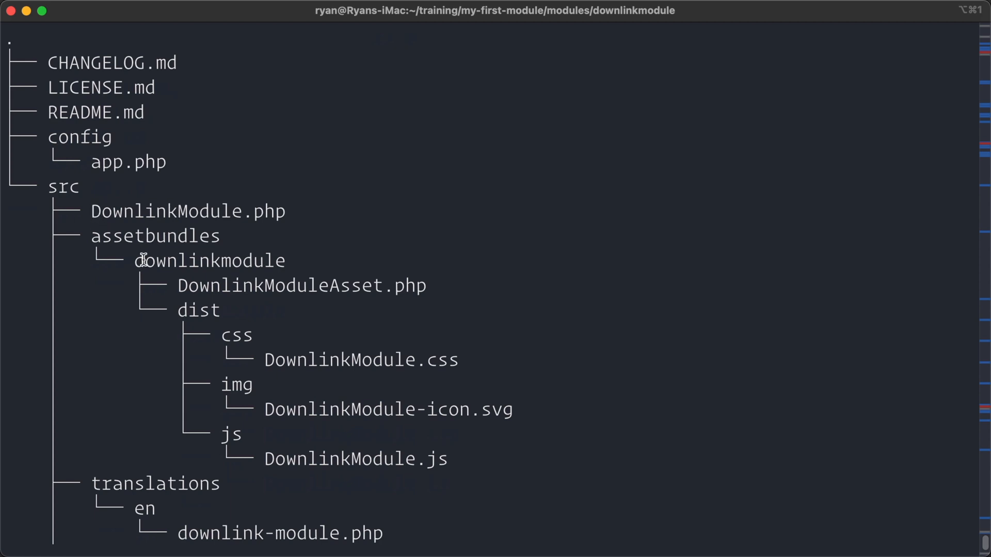
pyautogui.scroll(-3)
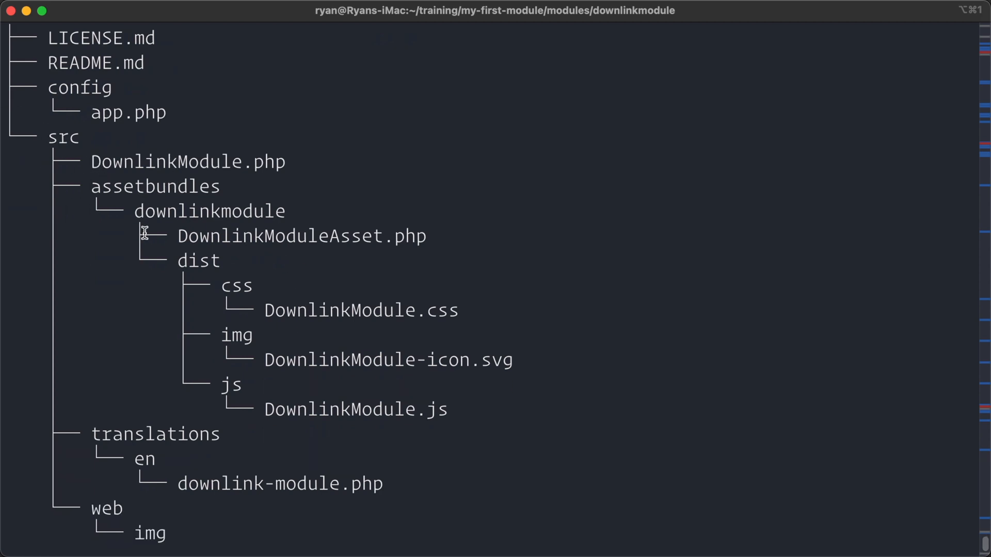
pyautogui.moveTo(270, 296)
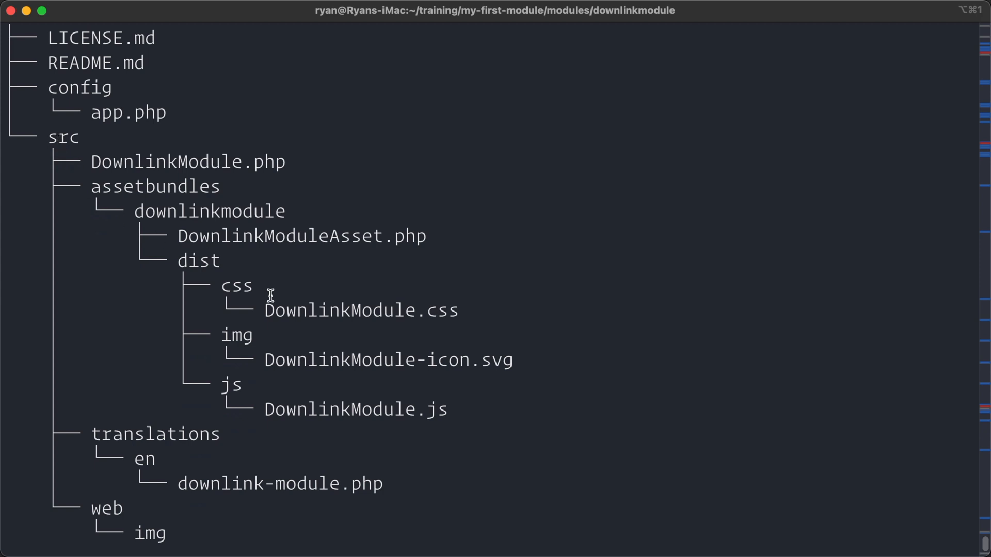
pyautogui.scroll(-3)
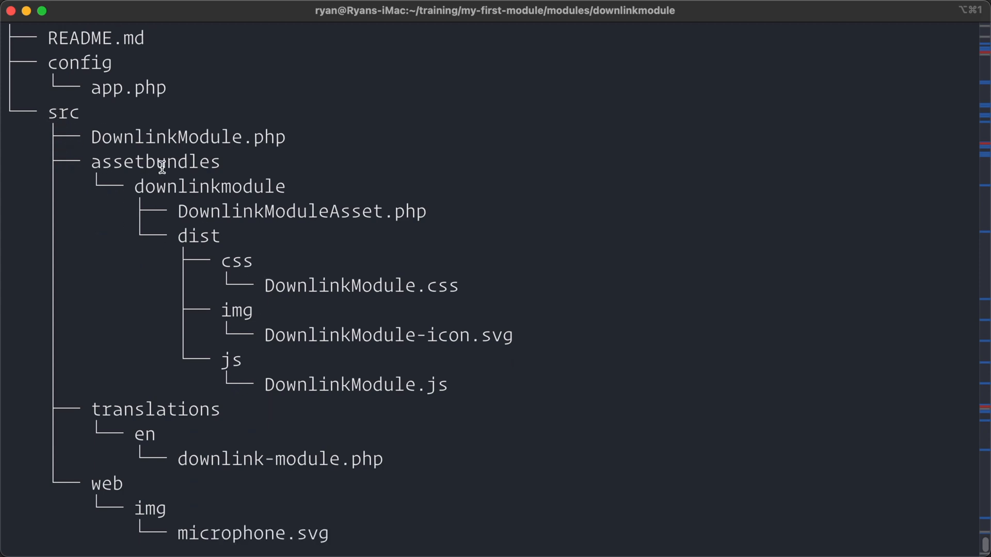
pyautogui.moveTo(245, 262)
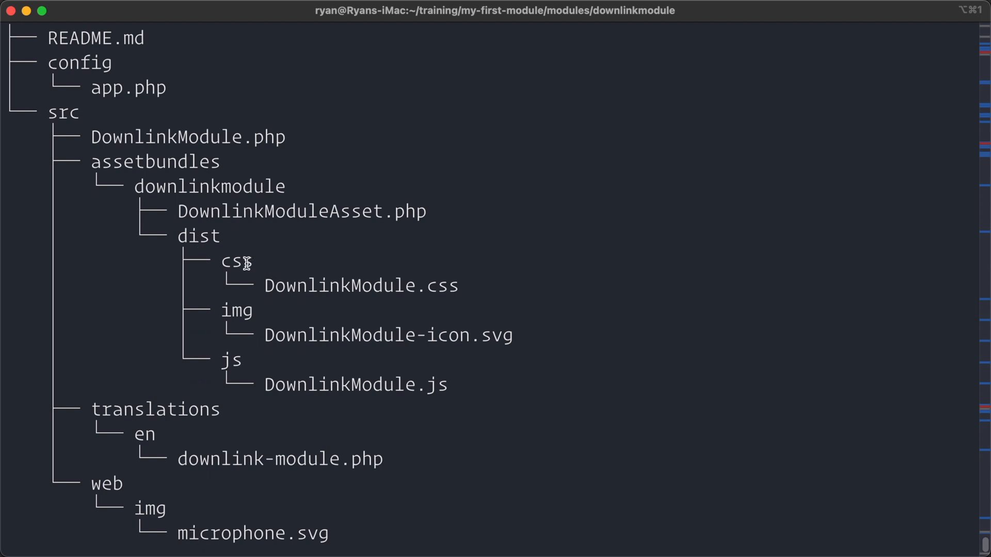
pyautogui.moveTo(442, 402)
pyautogui.write('t')
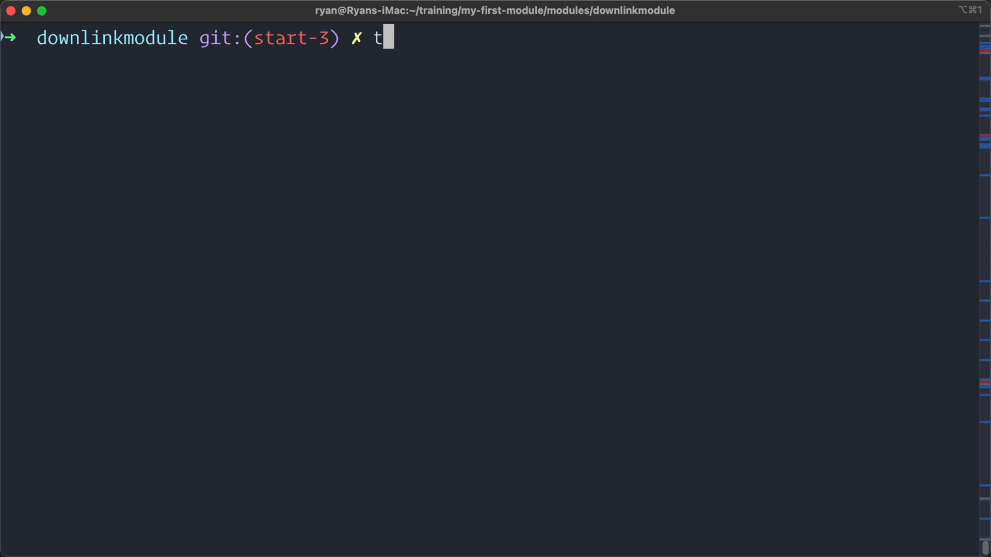
# Review the tree --help listing options, then begin retyping tree
pyautogui.press('Return')
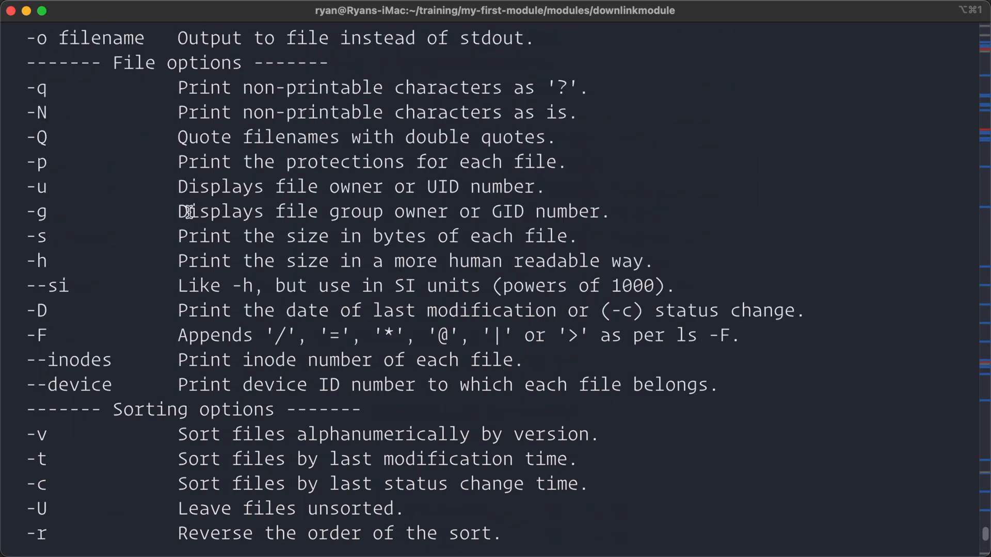
pyautogui.scroll(3)
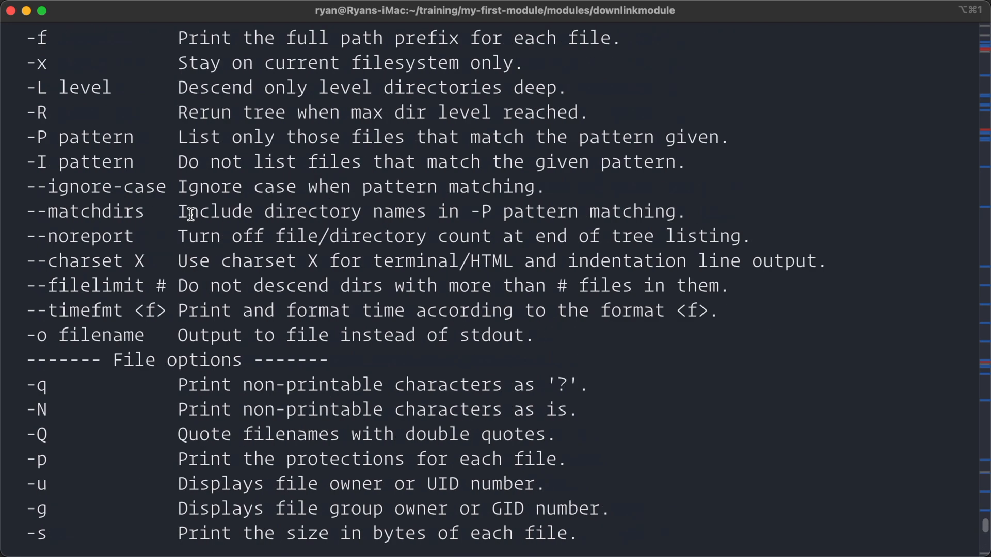
pyautogui.scroll(3)
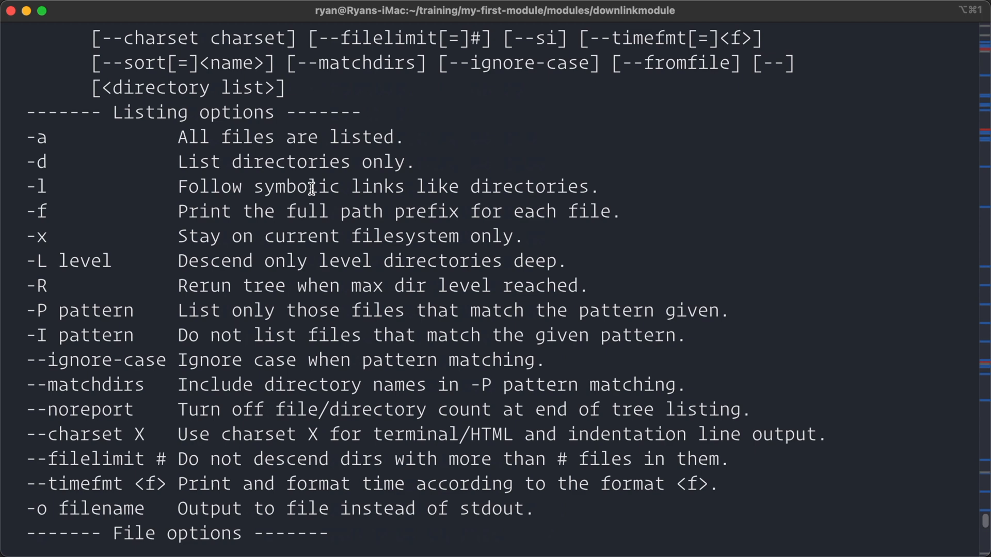
pyautogui.moveTo(319, 272)
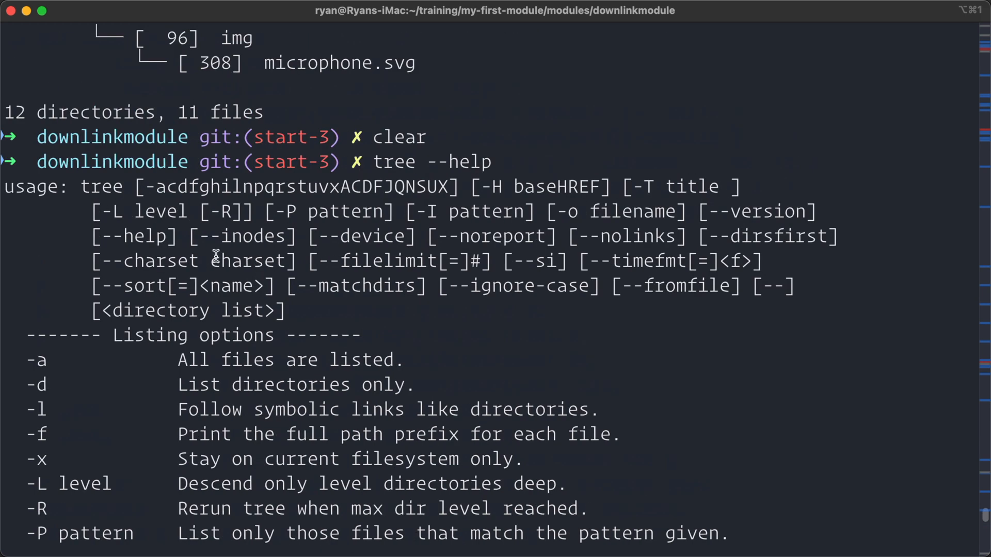
pyautogui.moveTo(302, 342)
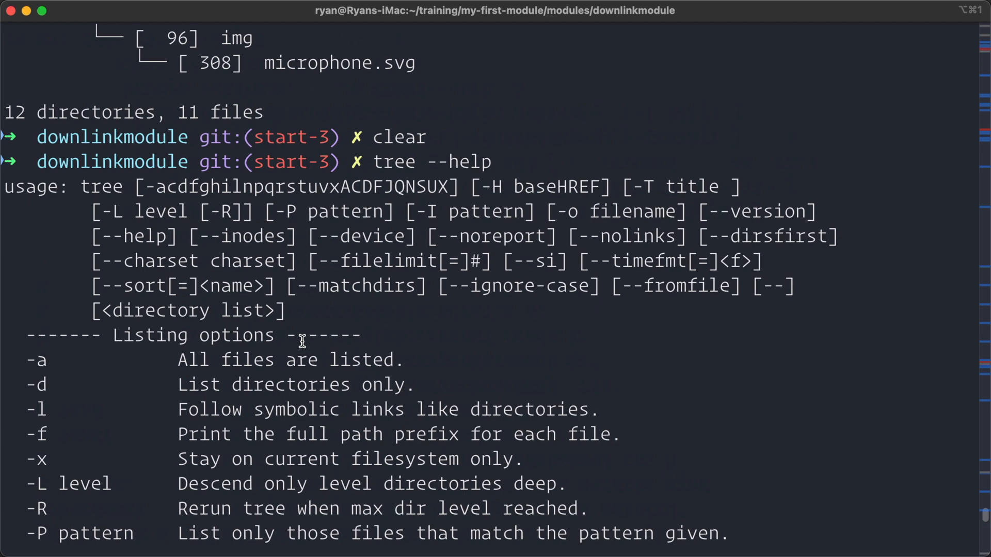
pyautogui.write('t')
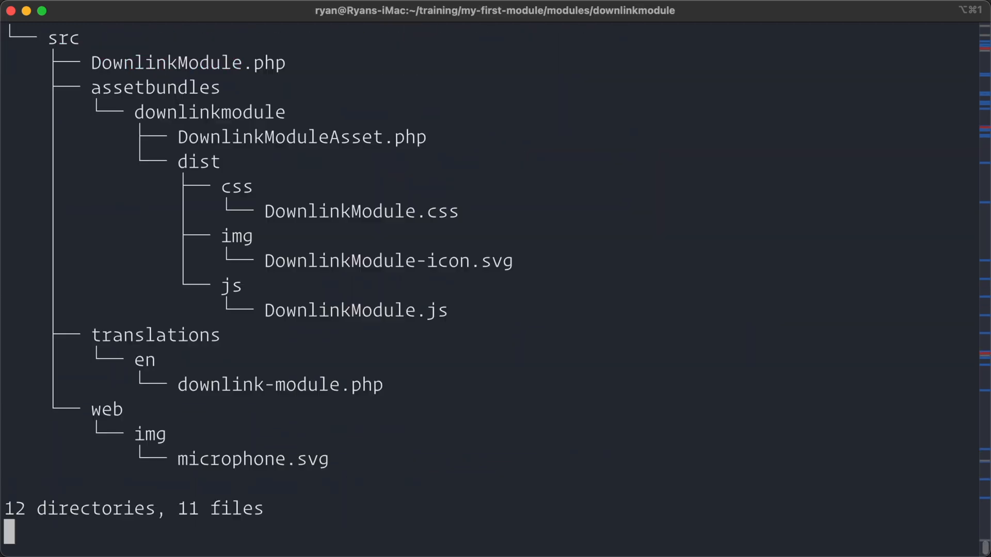
pyautogui.scroll(3)
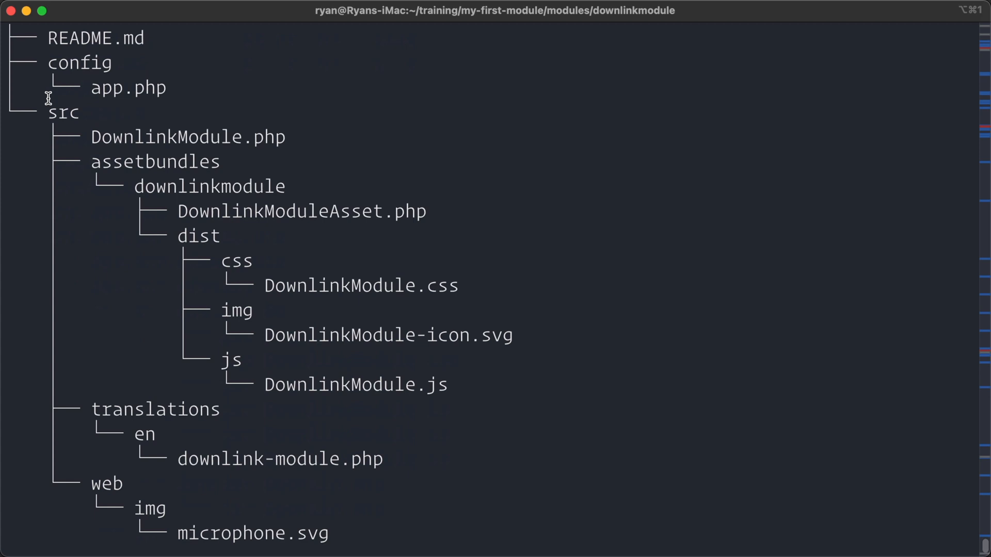
pyautogui.scroll(-3)
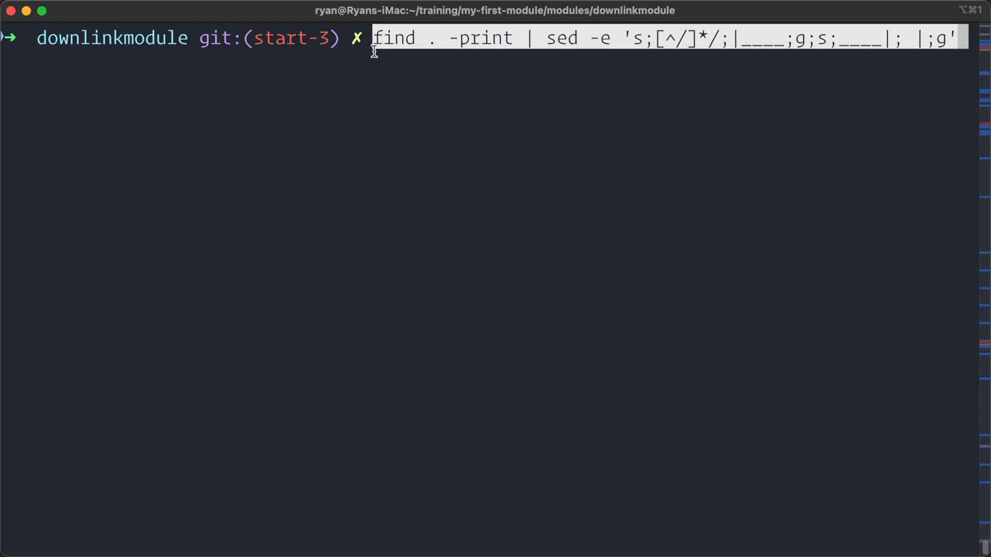
pyautogui.moveTo(467, 38)
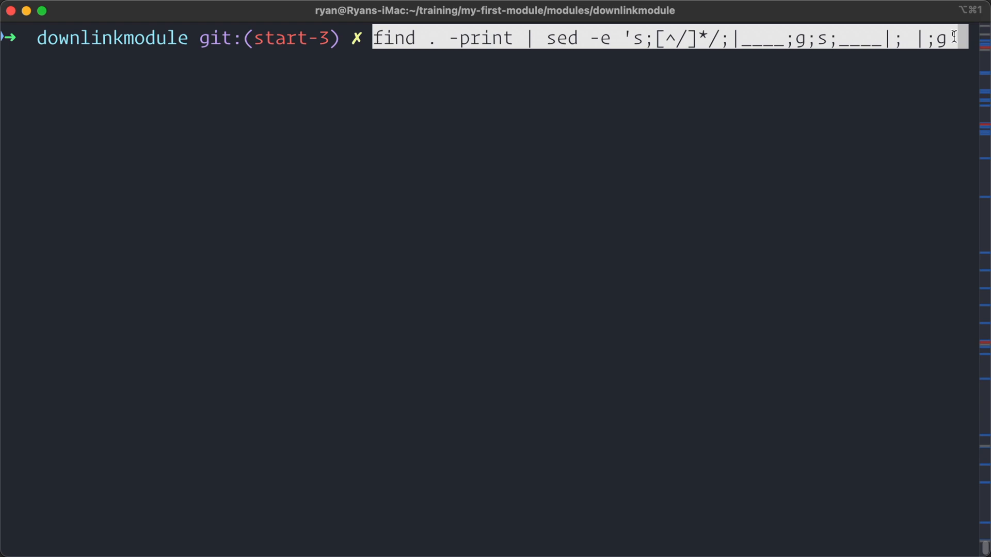
# Run find . -print | sed to print the module as a pipe-and-underscore tree
pyautogui.press('Return')
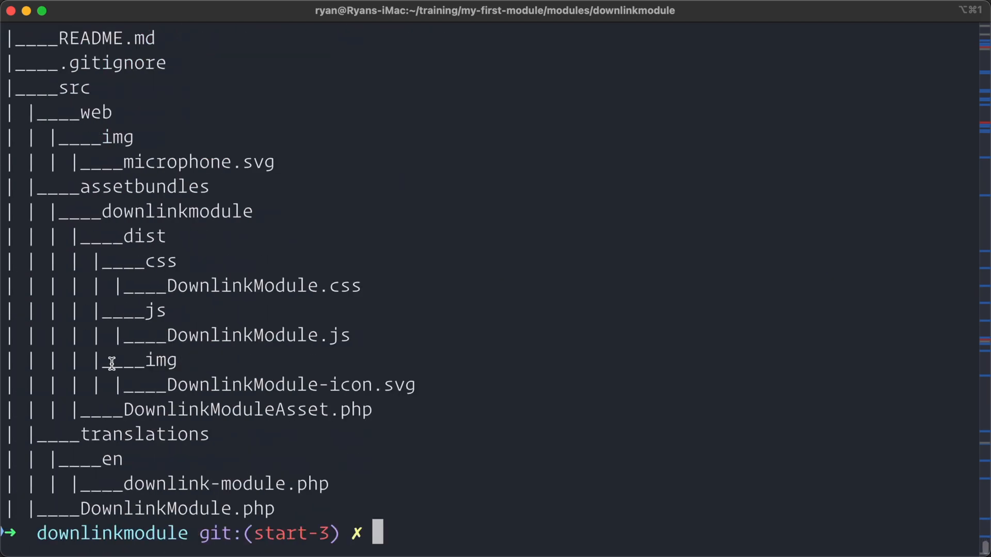
# Begin typing clear to wipe the screen before rerunning tree
pyautogui.write('c')
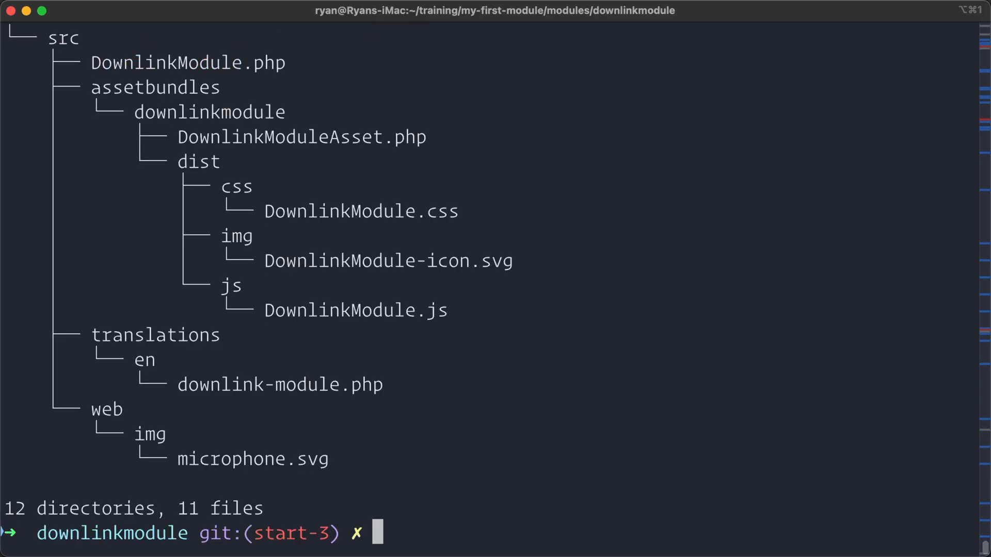
pyautogui.moveTo(116, 279)
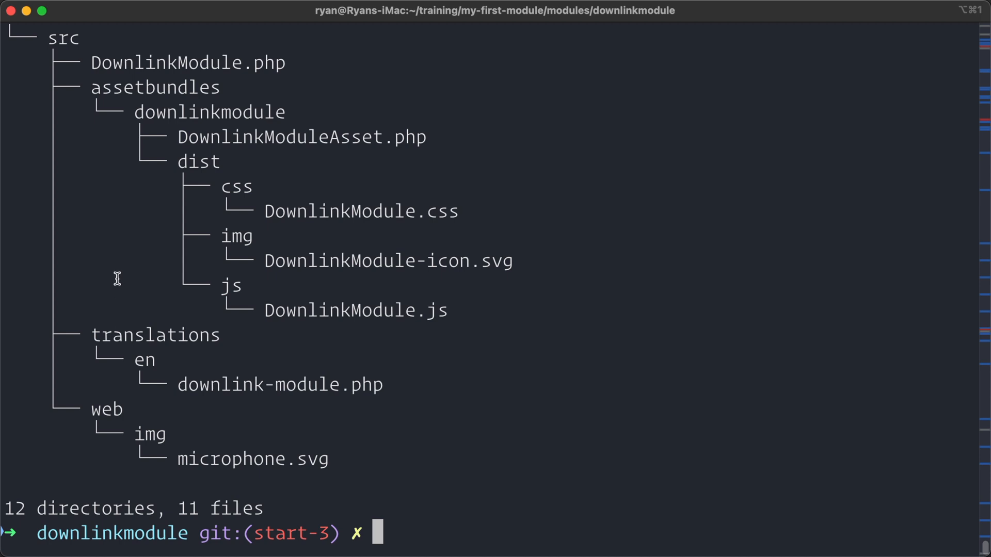